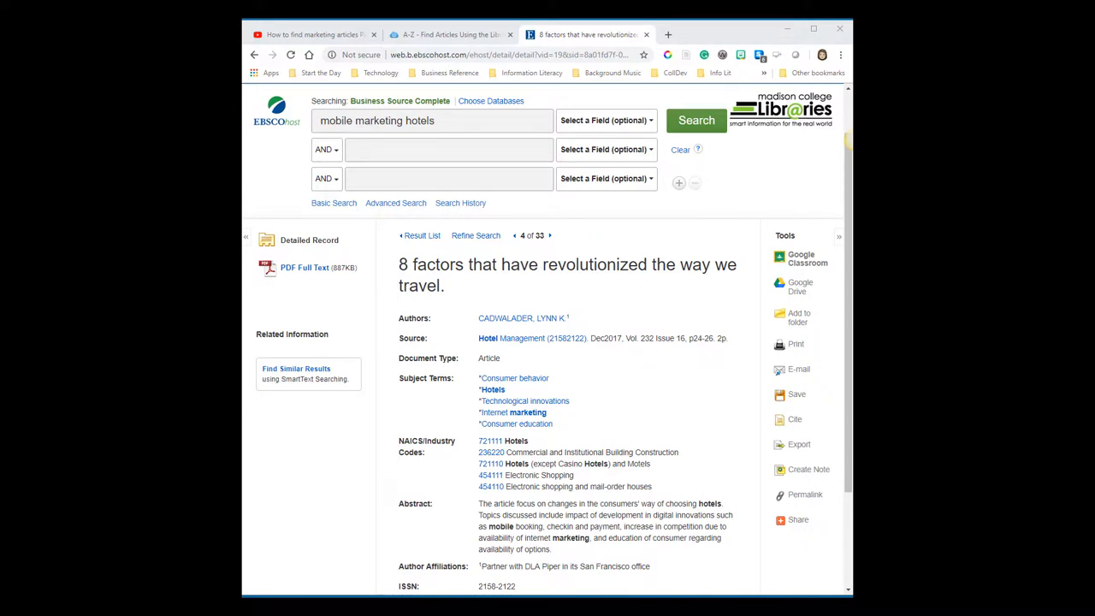
mouse_move(652, 363)
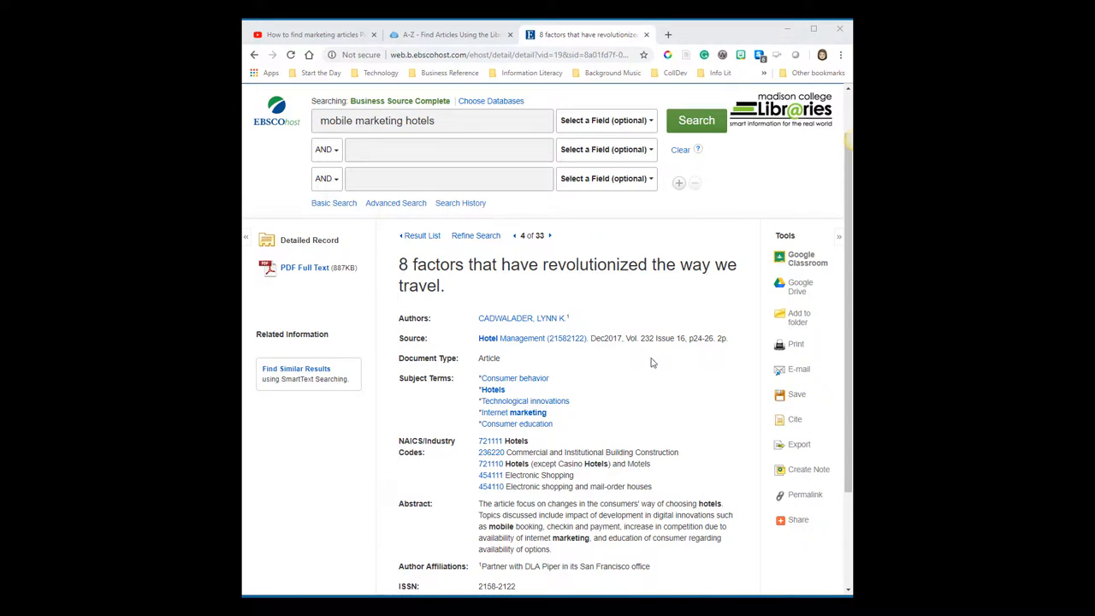
mouse_move(452, 34)
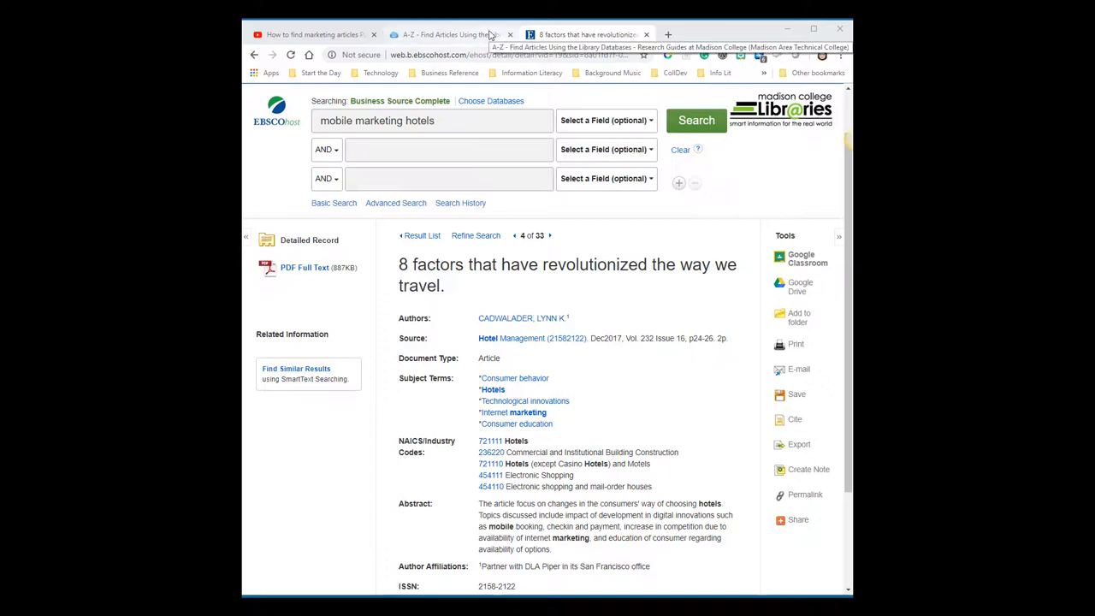
mouse_move(818, 230)
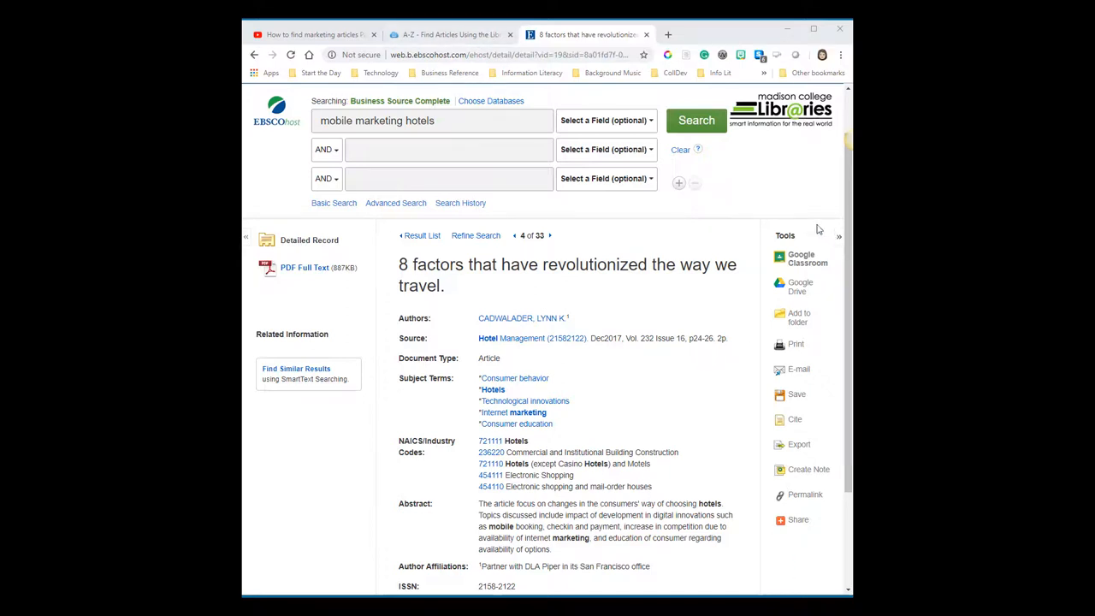
mouse_move(828, 434)
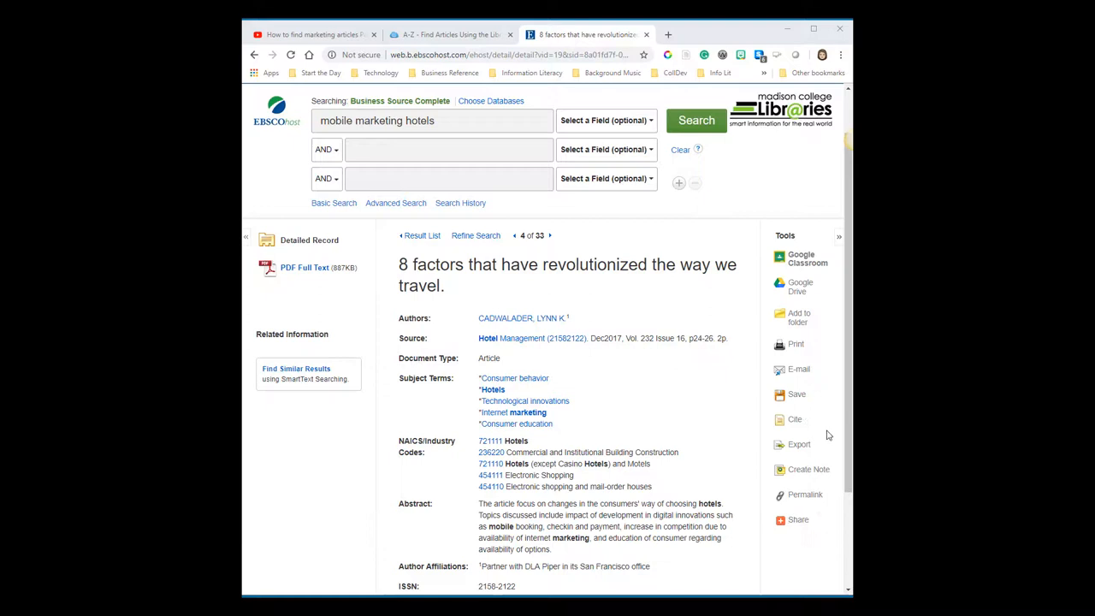
mouse_move(790, 429)
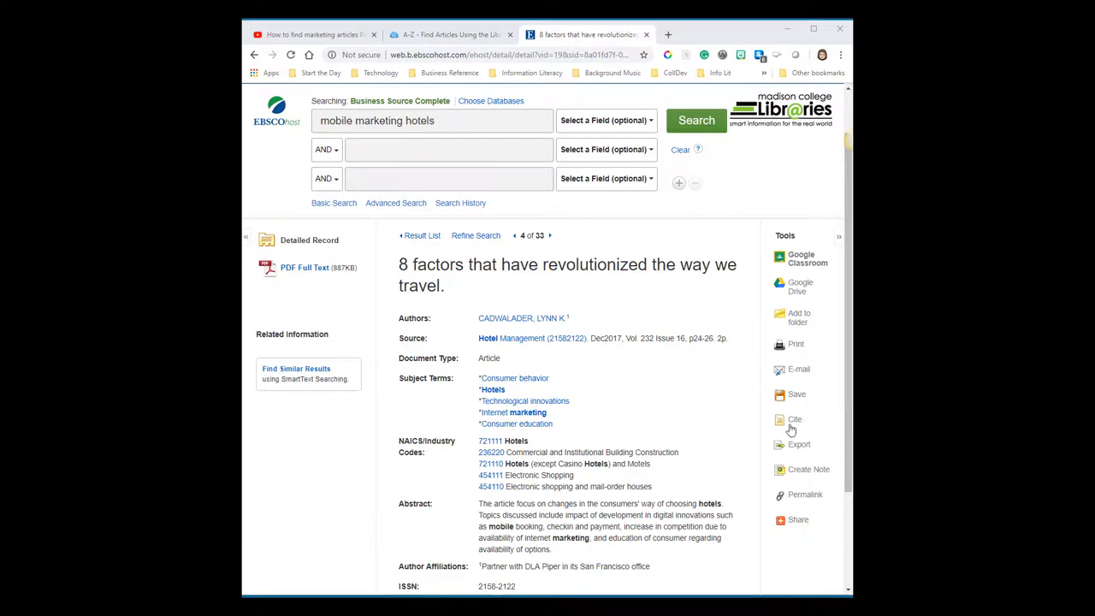
mouse_move(794, 419)
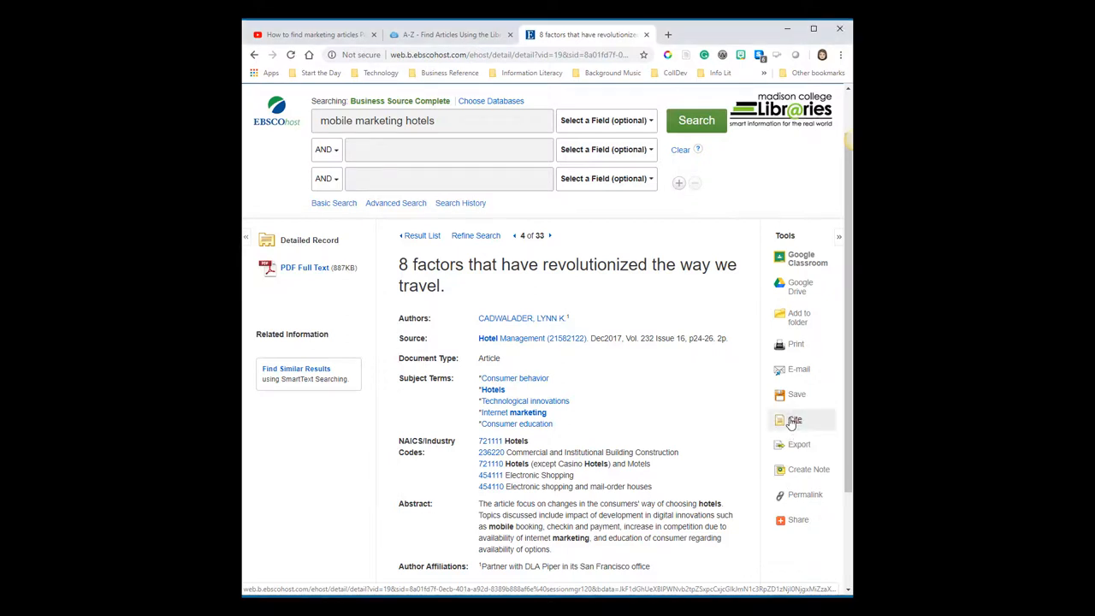
Show the article's citation formats, view the APA entry, then start the e-mail form.
left_click(794, 419)
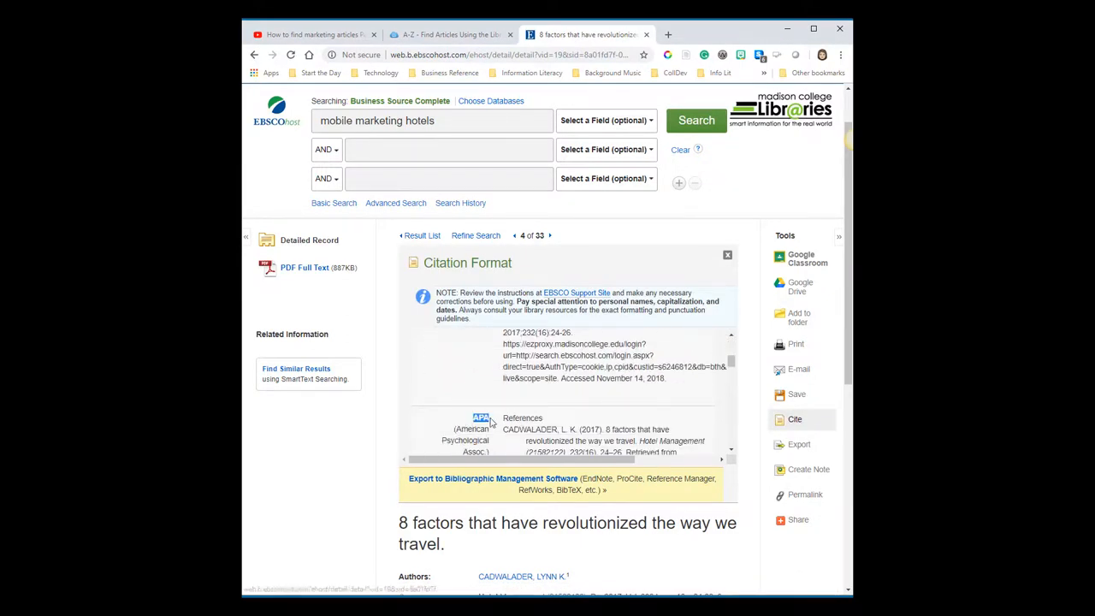
scroll("up", 3)
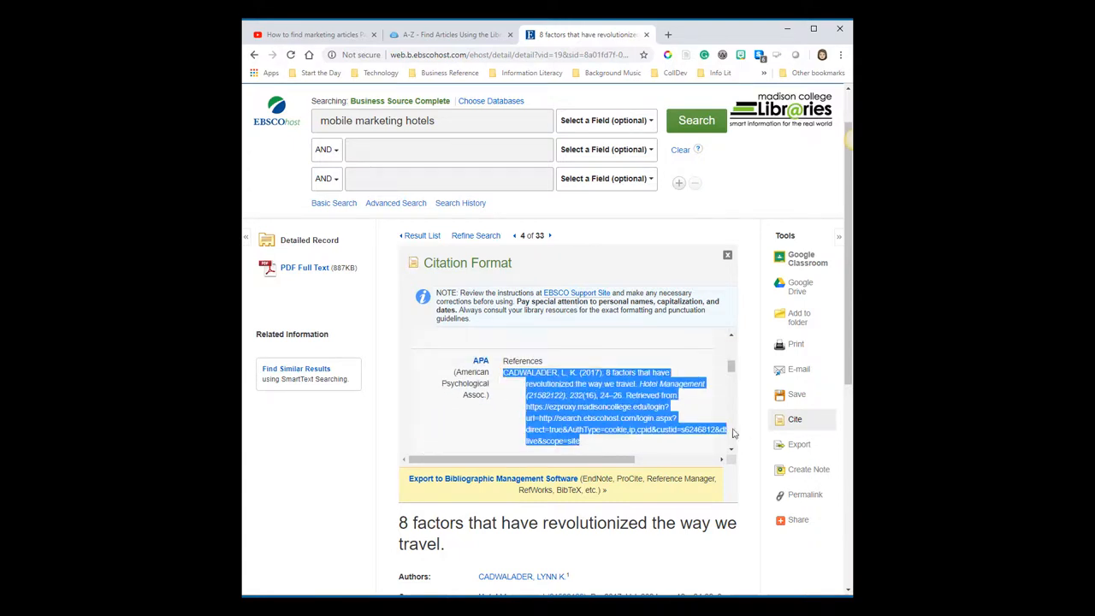
mouse_move(674, 407)
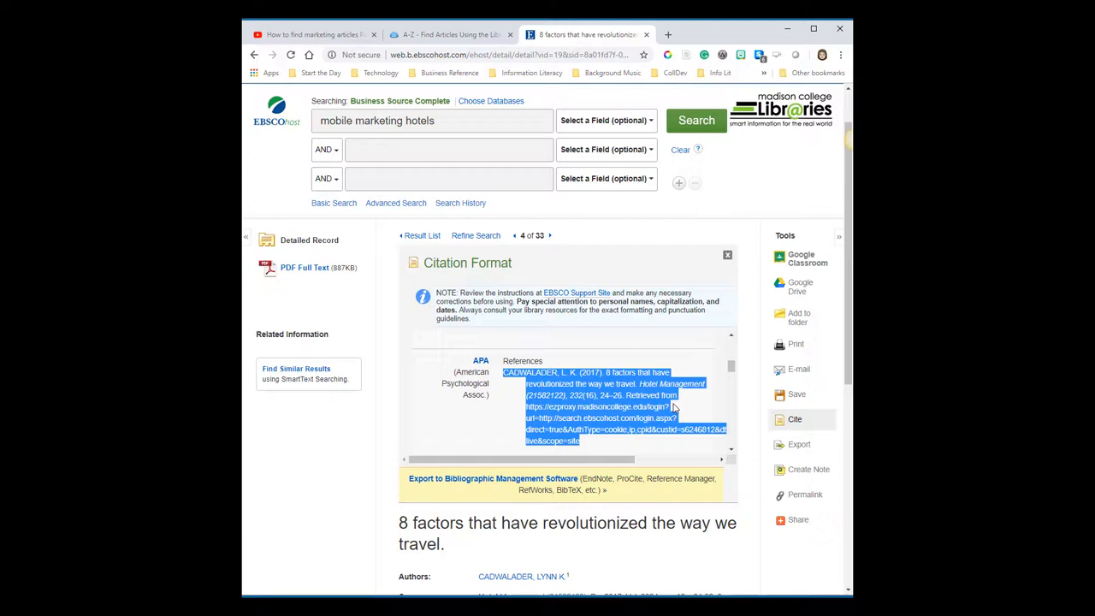
mouse_move(674, 369)
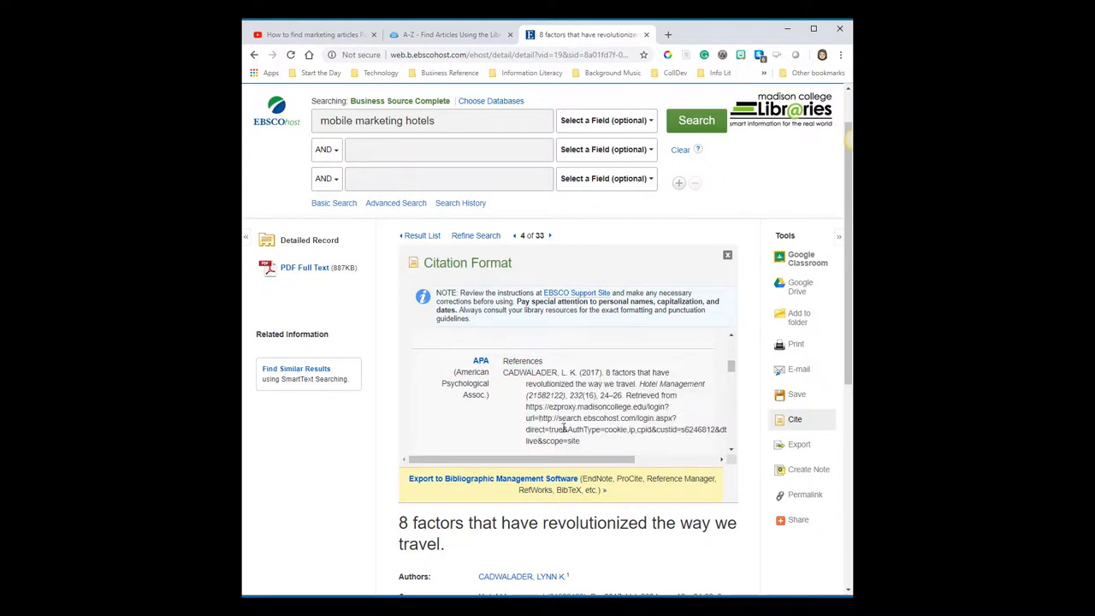
mouse_move(328, 488)
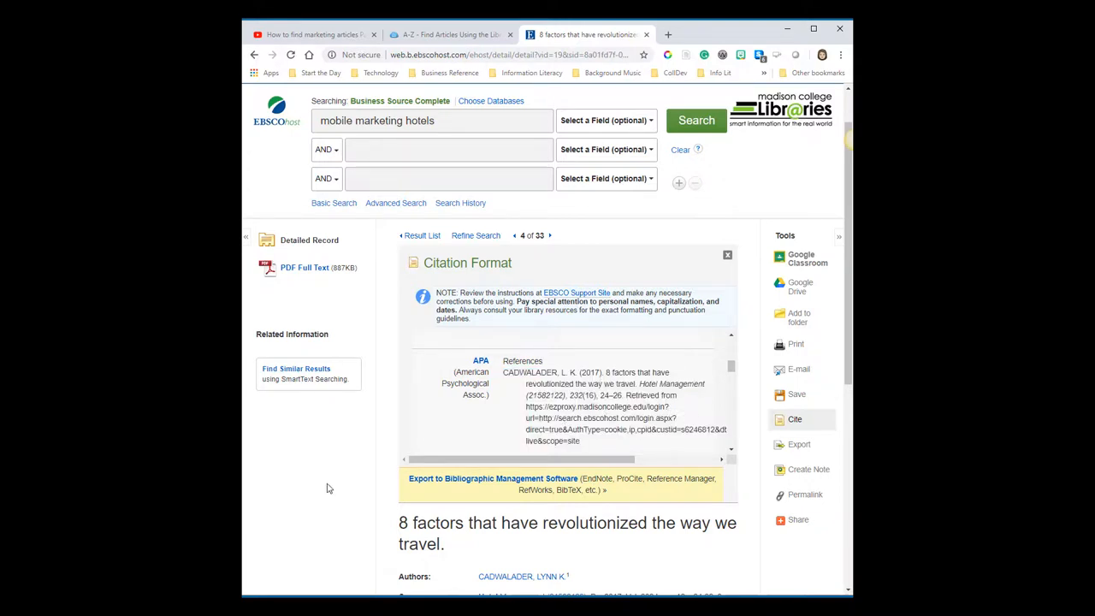
mouse_move(575, 344)
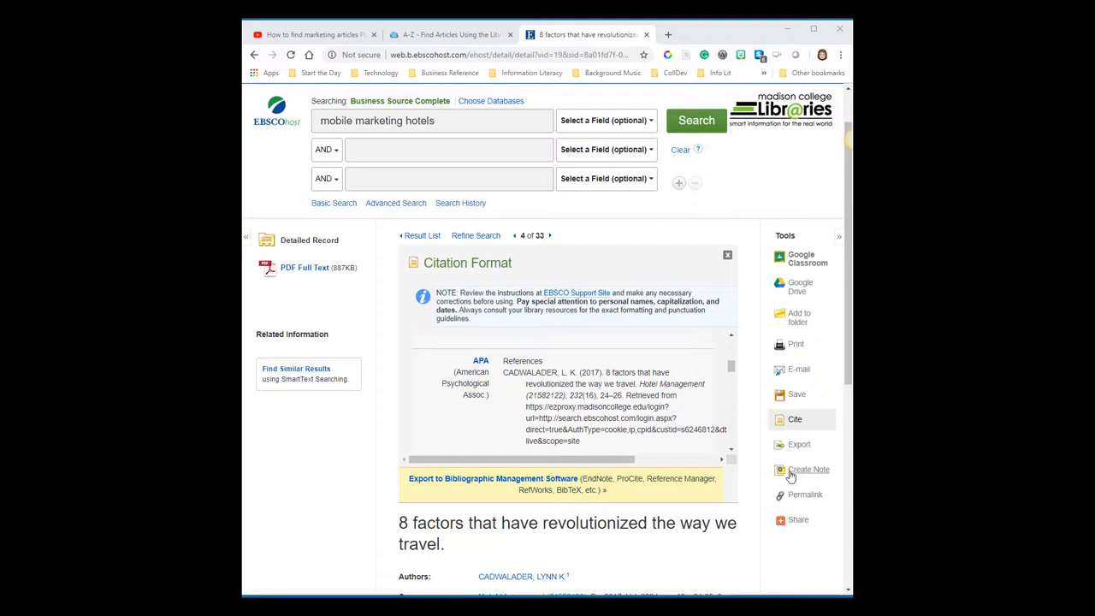
left_click(798, 370)
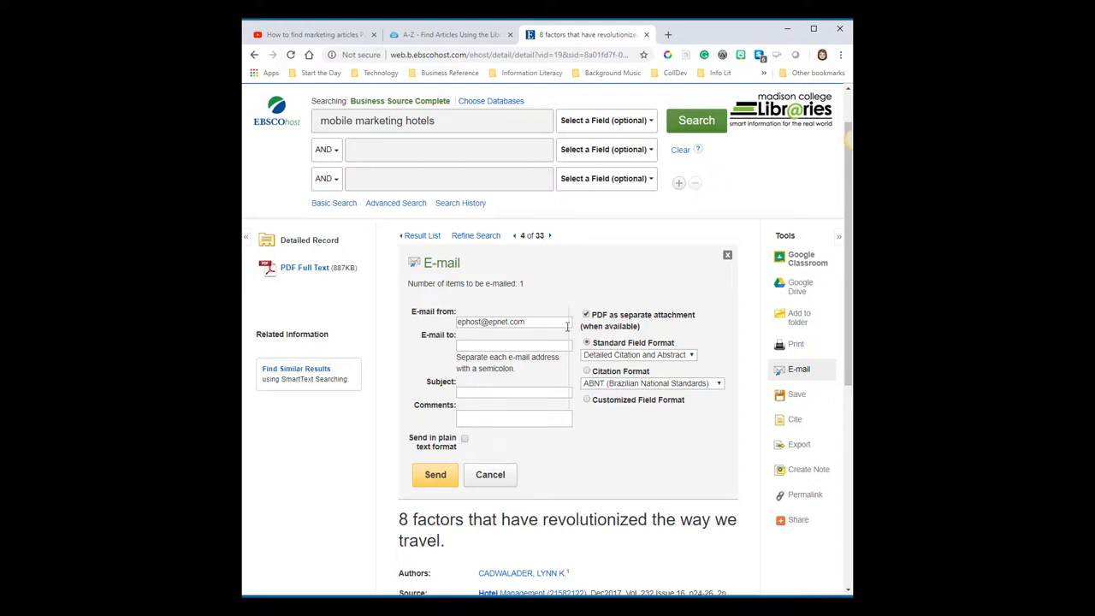
mouse_move(596, 329)
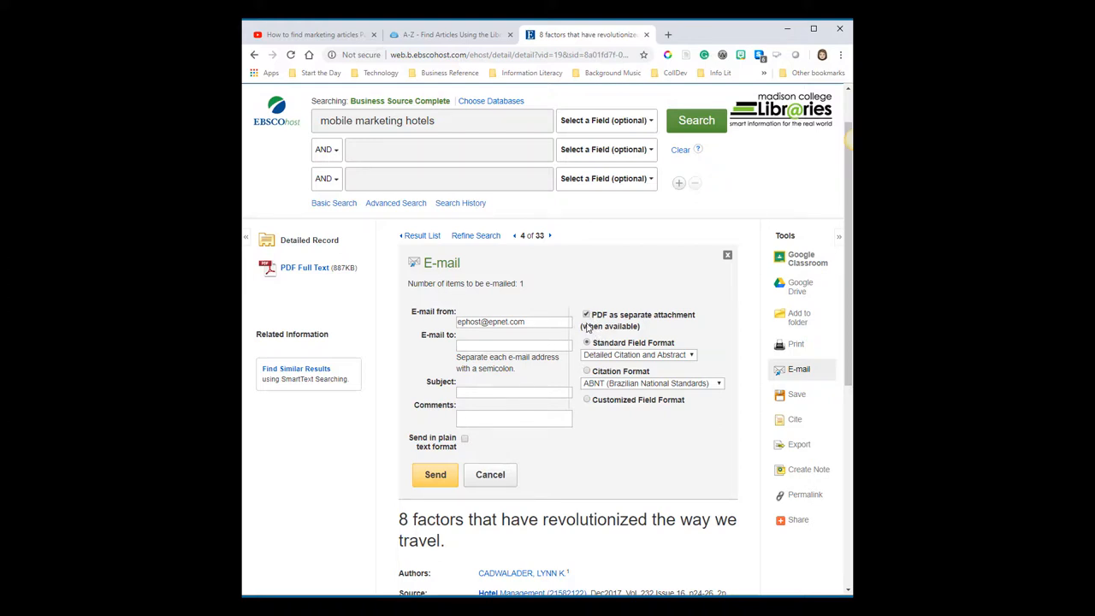
mouse_move(565, 369)
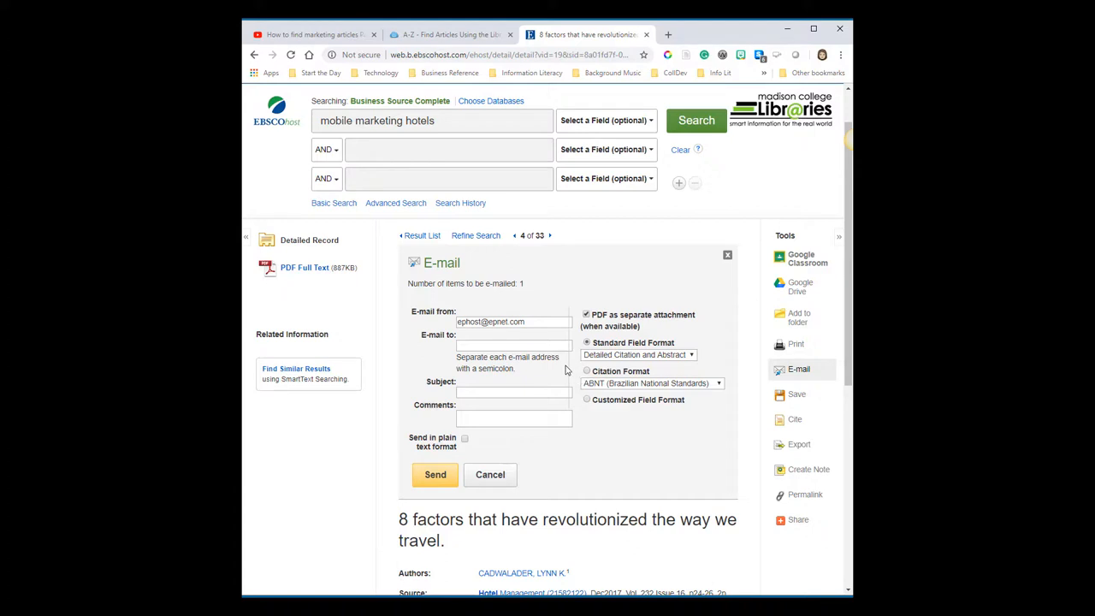
mouse_move(584, 383)
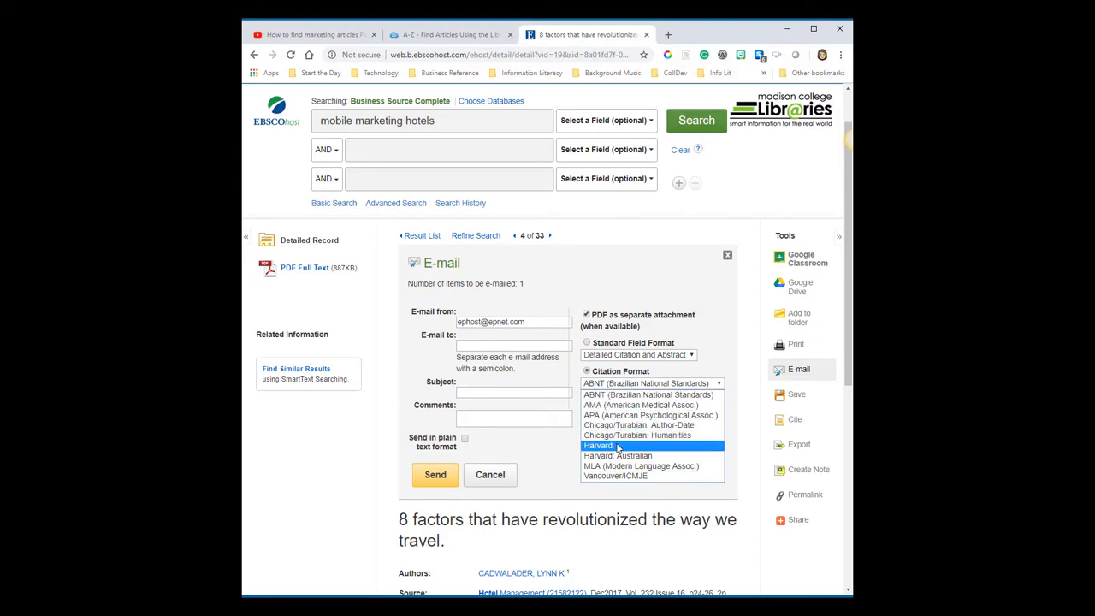
Choose APA as the citation format for the e-mail, keeping the PDF attachment.
left_click(650, 416)
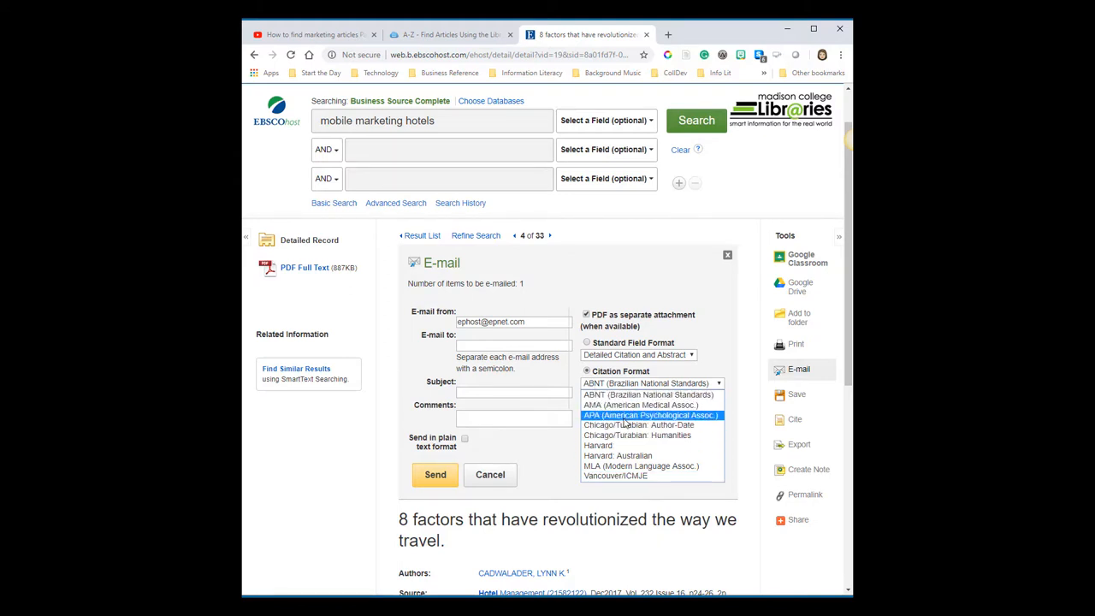
left_click(650, 416)
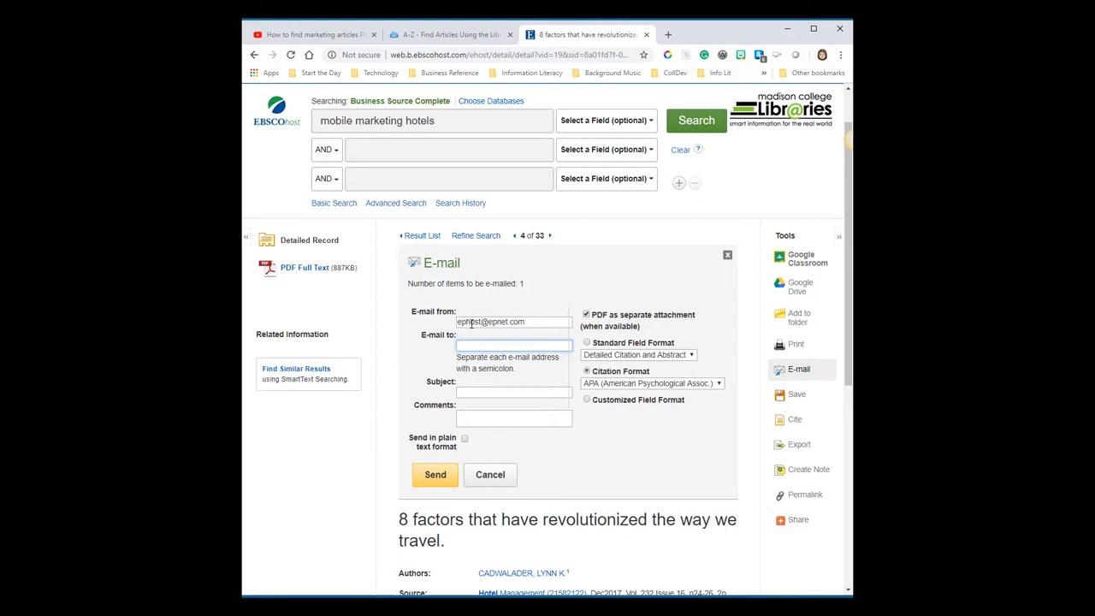
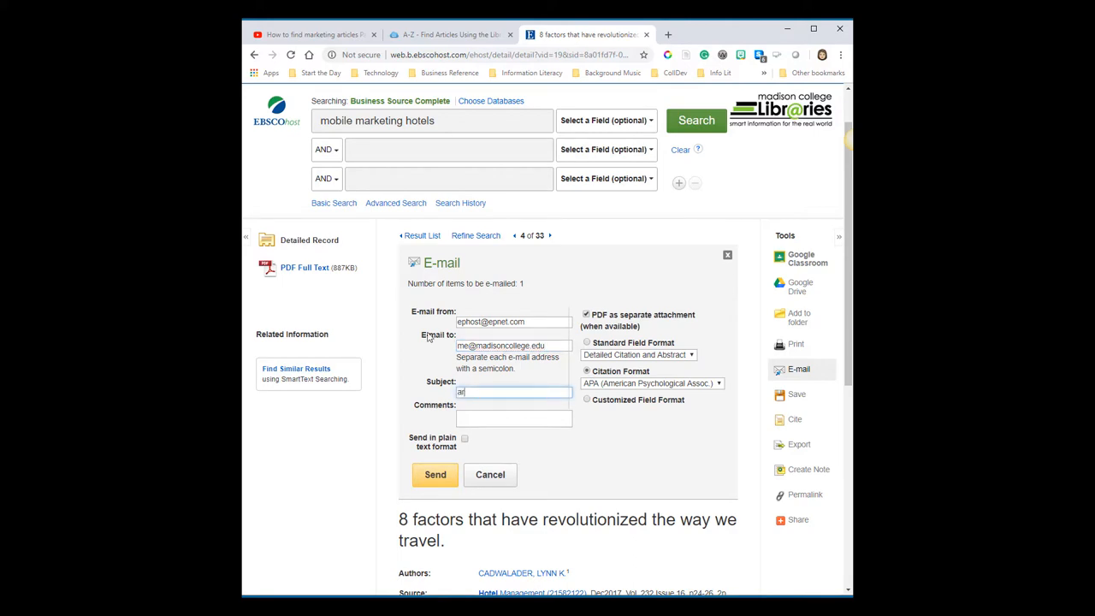
type("ticle")
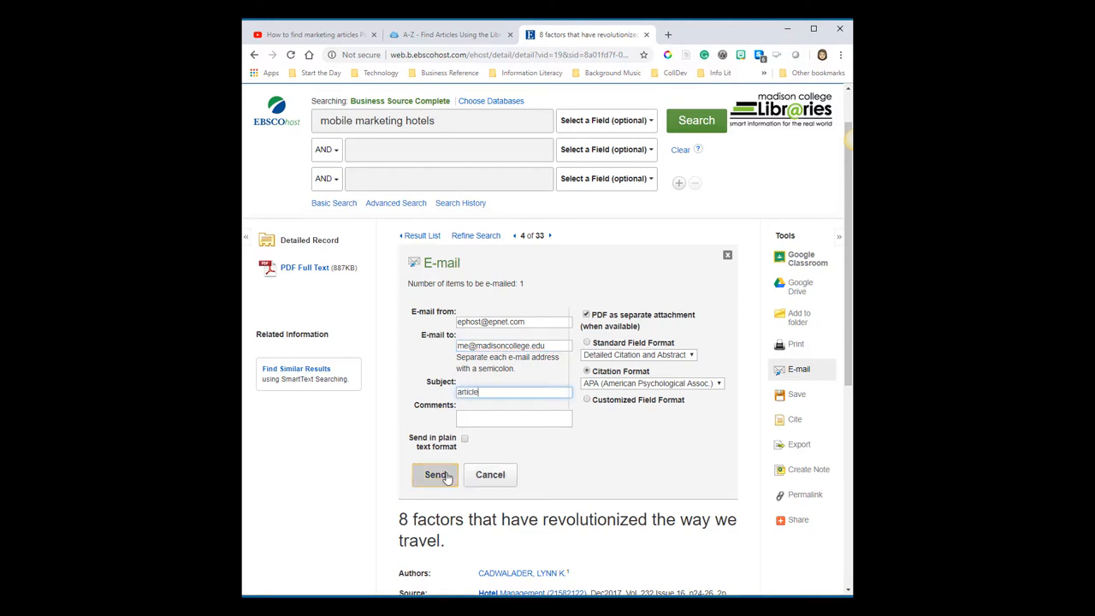